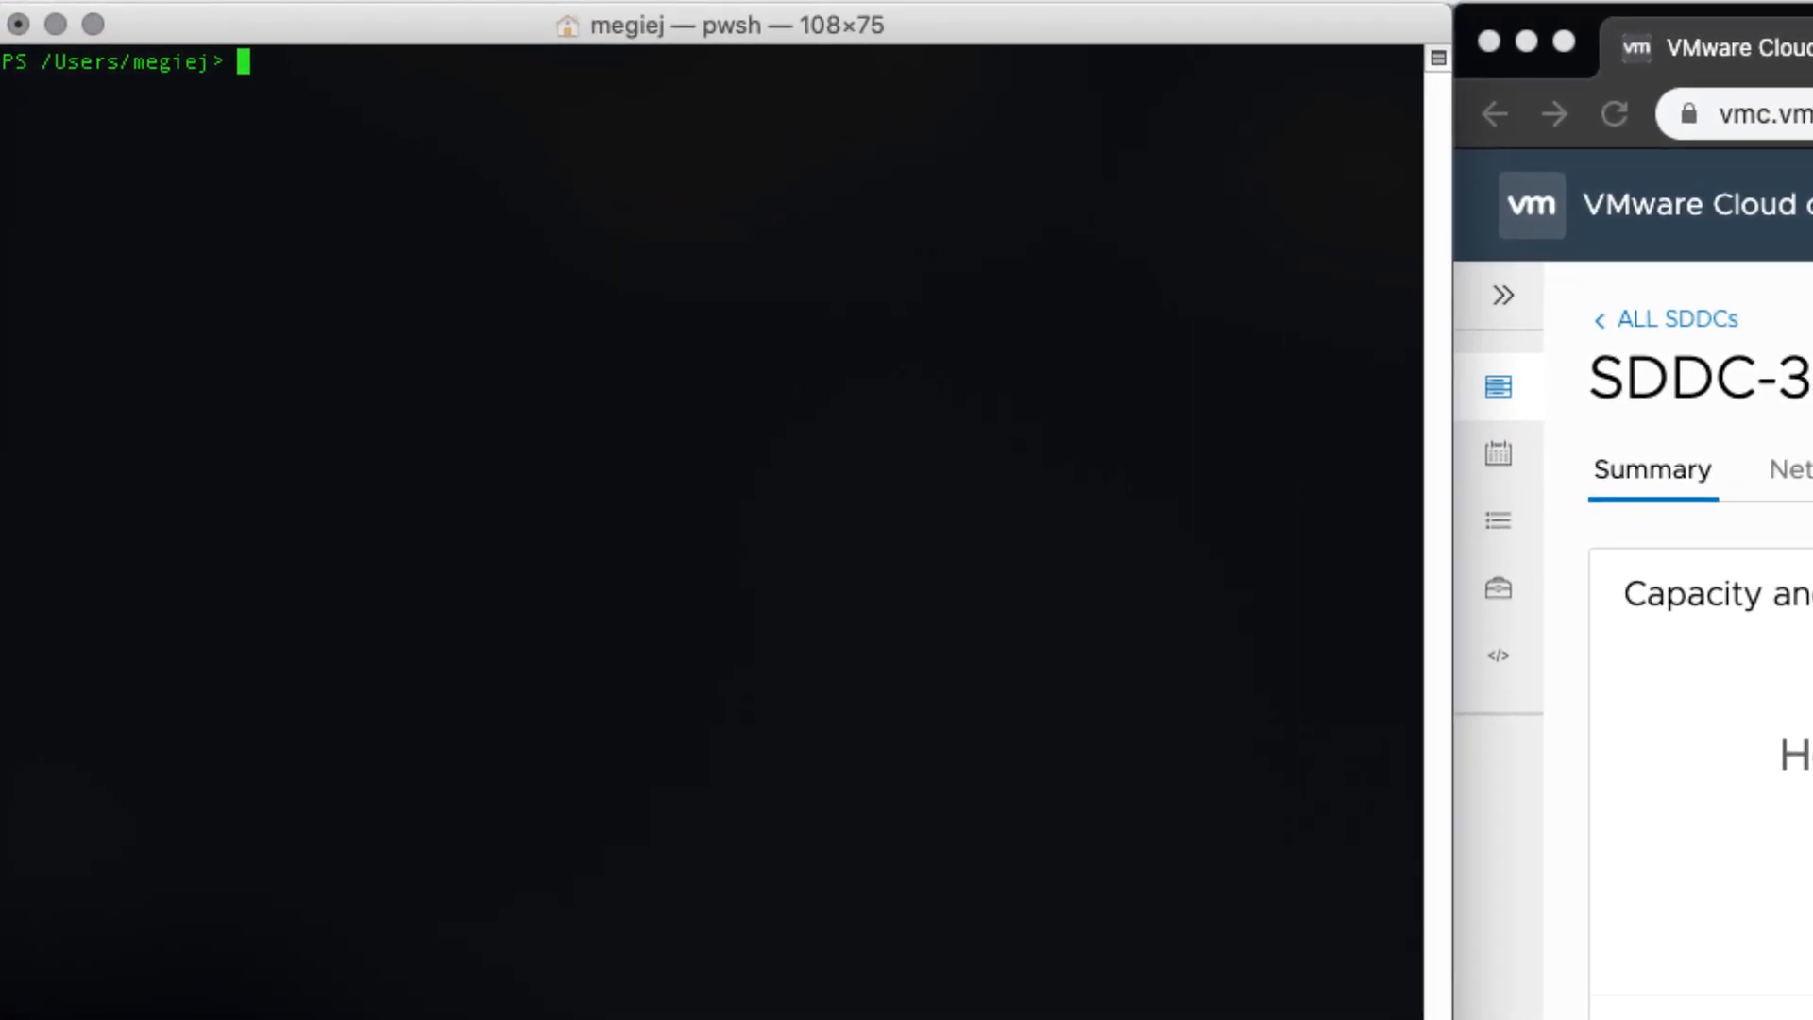
- Run New-VmcSddcCluster to add a 3-host cluster to SDDC-3
{"action": "type", "text": "New-VmcSddcCluster -Sddc \"SDDC-3\" -HostCount 3"}
{"action": "type", "text": "Get-VmcSddc -Name \"SDDC-3\" | Get-VmcSddcCluster -Name \"Cluster-2\" | Remove-VmcSddcCluster"}
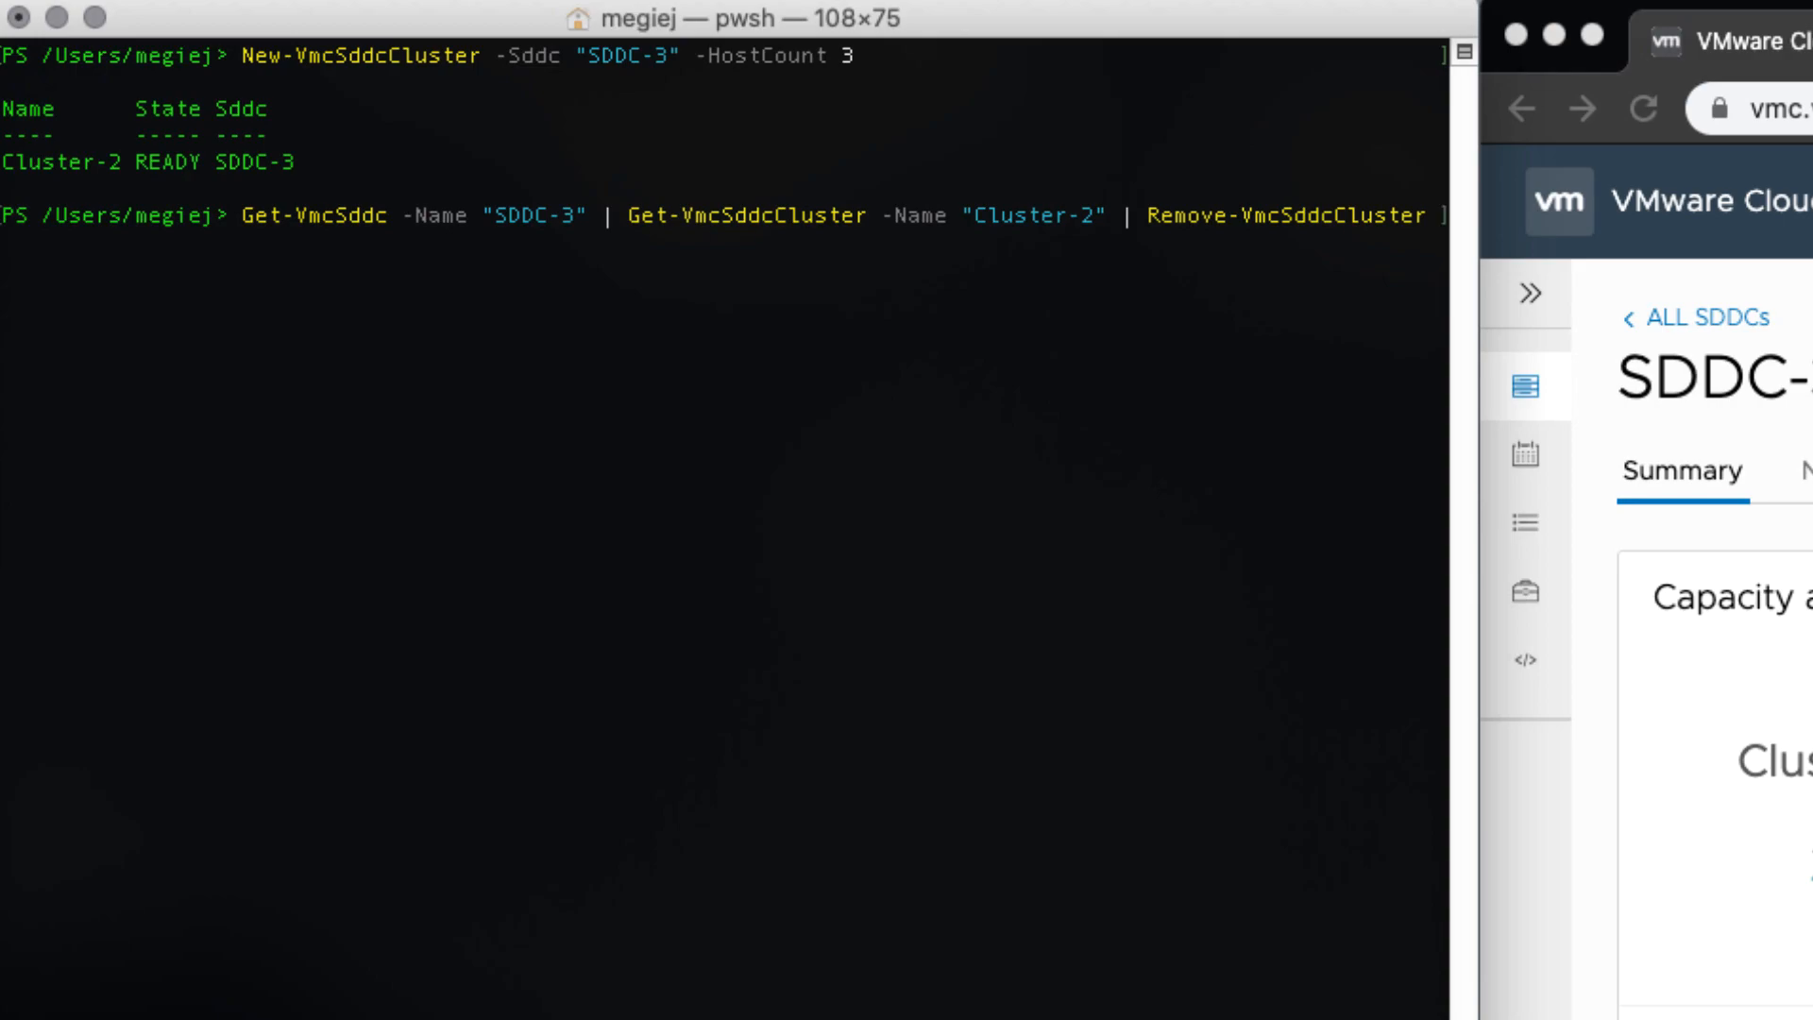
- Run the Remove-VmcSddcCluster pipeline for Cluster-2 in SDDC-3 and confirm with Y
{"action": "key", "text": "Enter"}
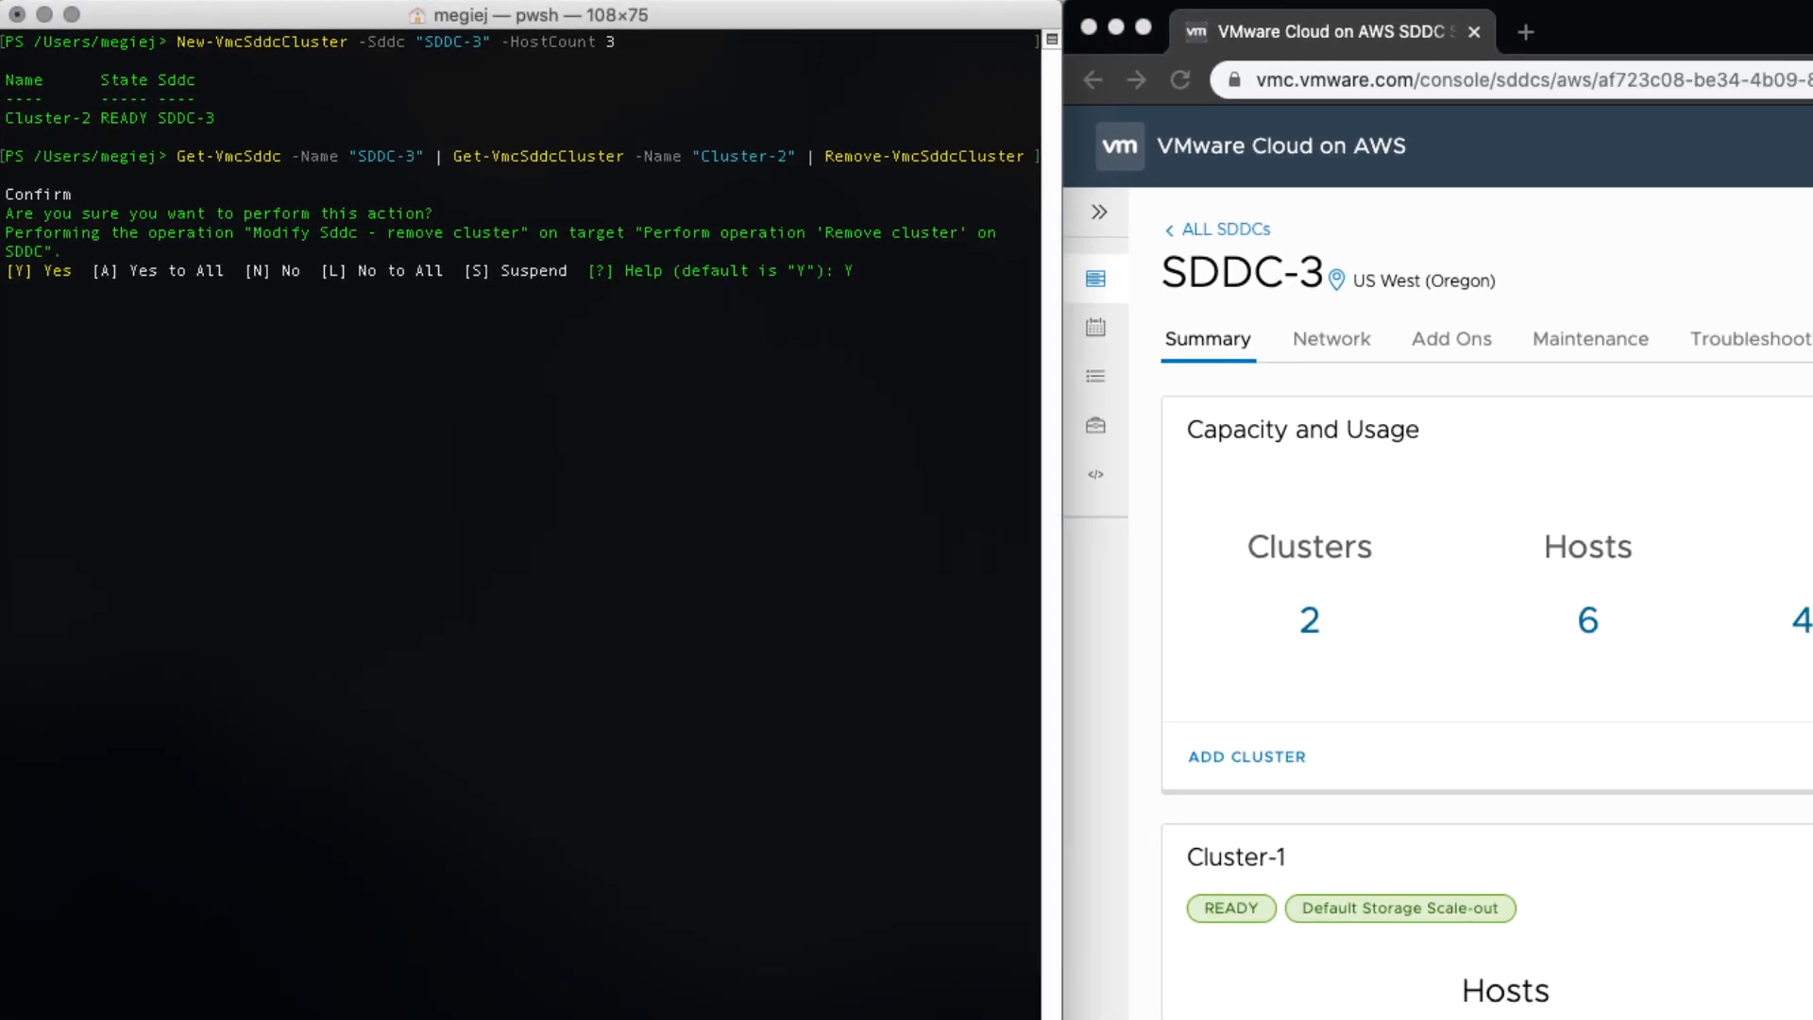